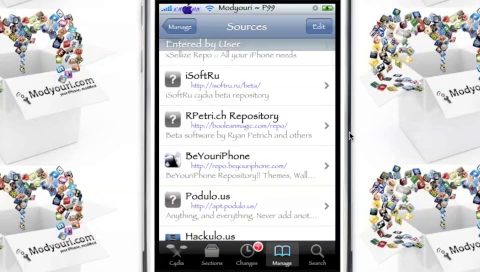
Put the user-entered Sources list into edit mode
left_click(306, 22)
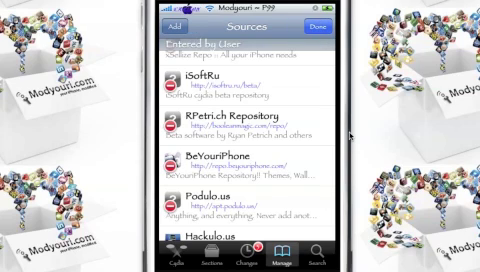
left_click(165, 25)
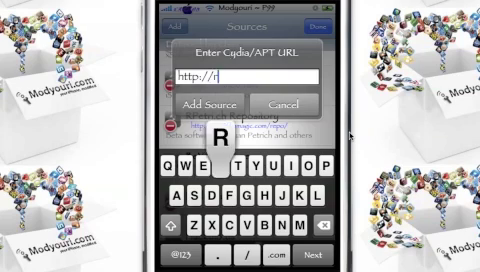
type("epo.")
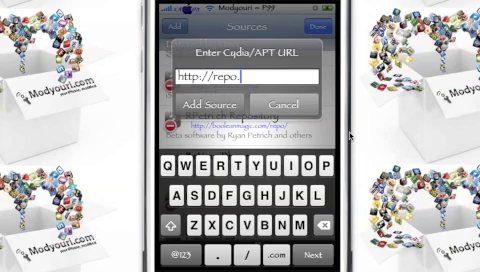
type("beyouriphone.com")
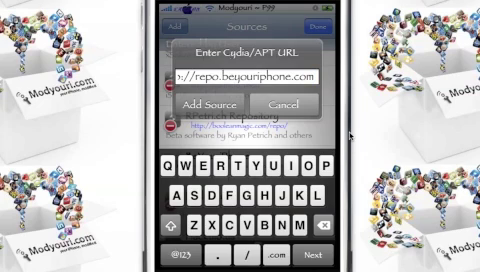
left_click(195, 103)
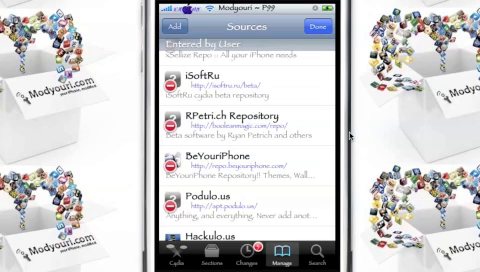
Search packages for "infi" and hide the keyboard to view results
left_click(322, 25)
type("infi")
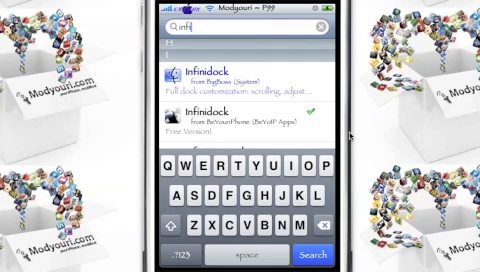
left_click(240, 78)
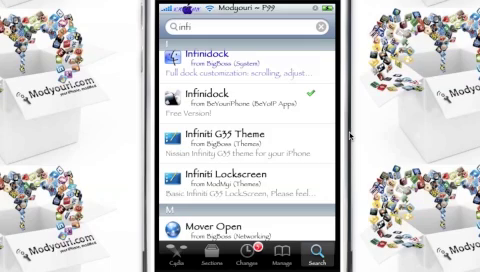
Open the free BeYouriPhone Infinidock package's Details page (chpwn, version 1.0.2)
left_click(250, 100)
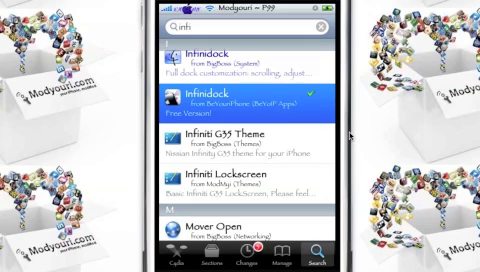
left_click(240, 100)
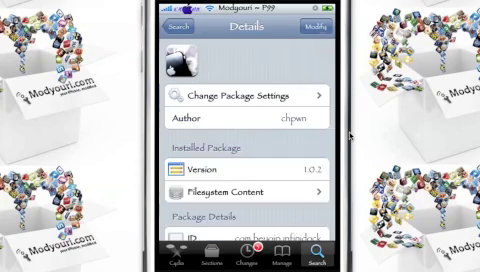